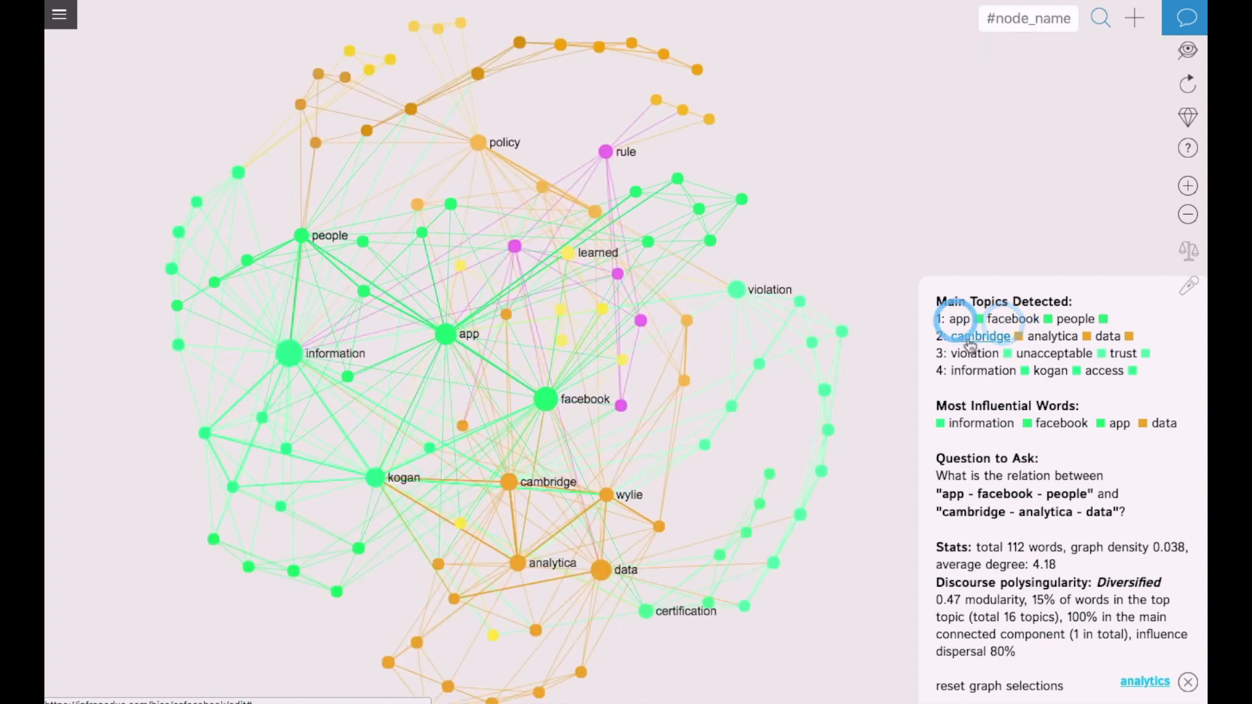
Highlight the app topic and its node links, clear it, then highlight the analytica word
click(1186, 682)
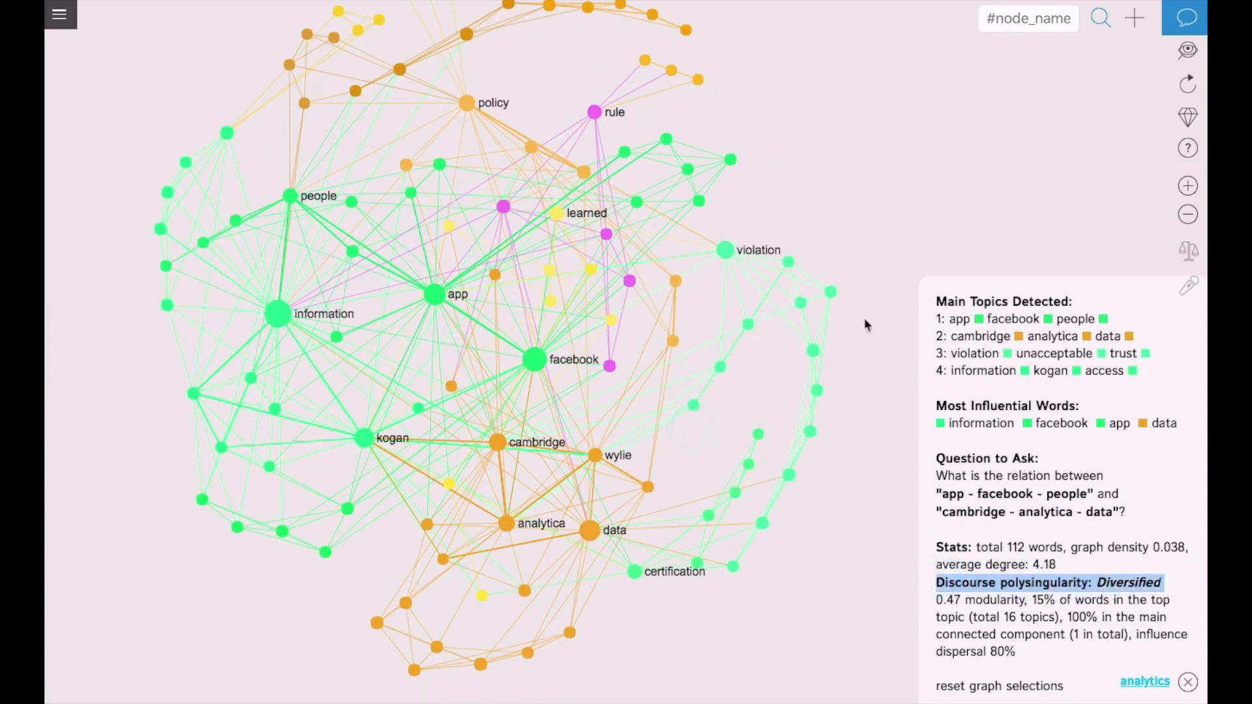
click(958, 318)
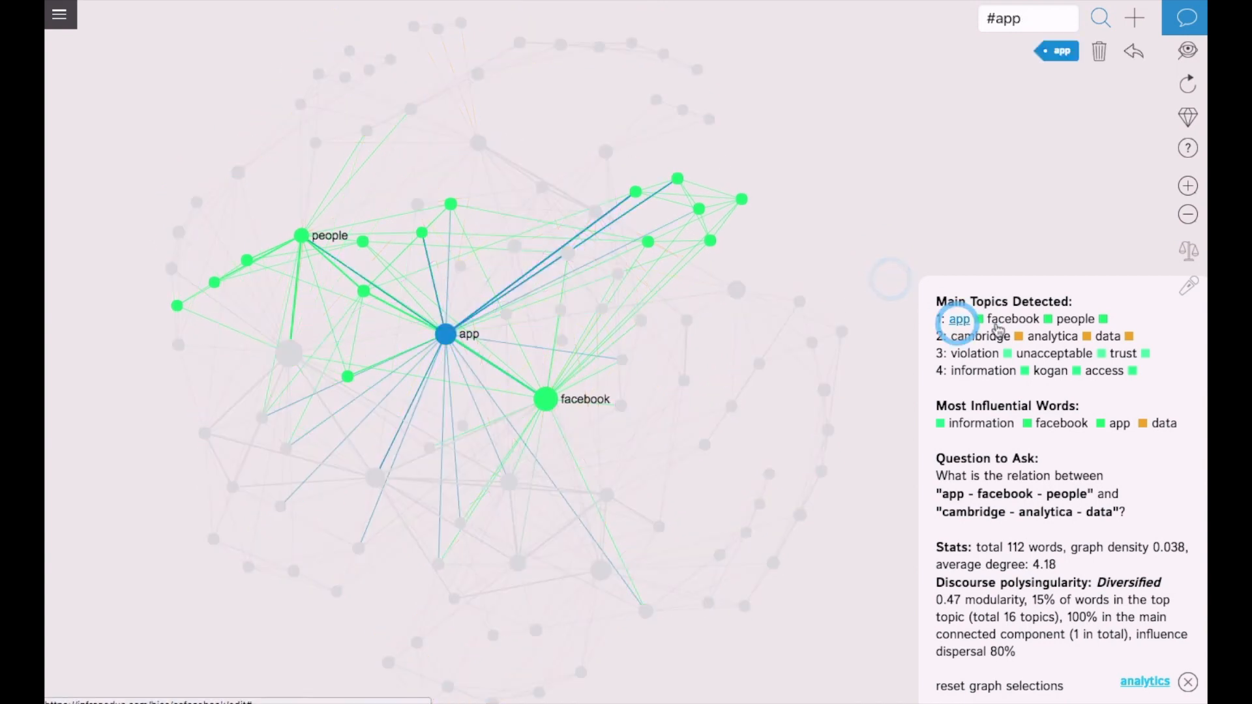
click(979, 335)
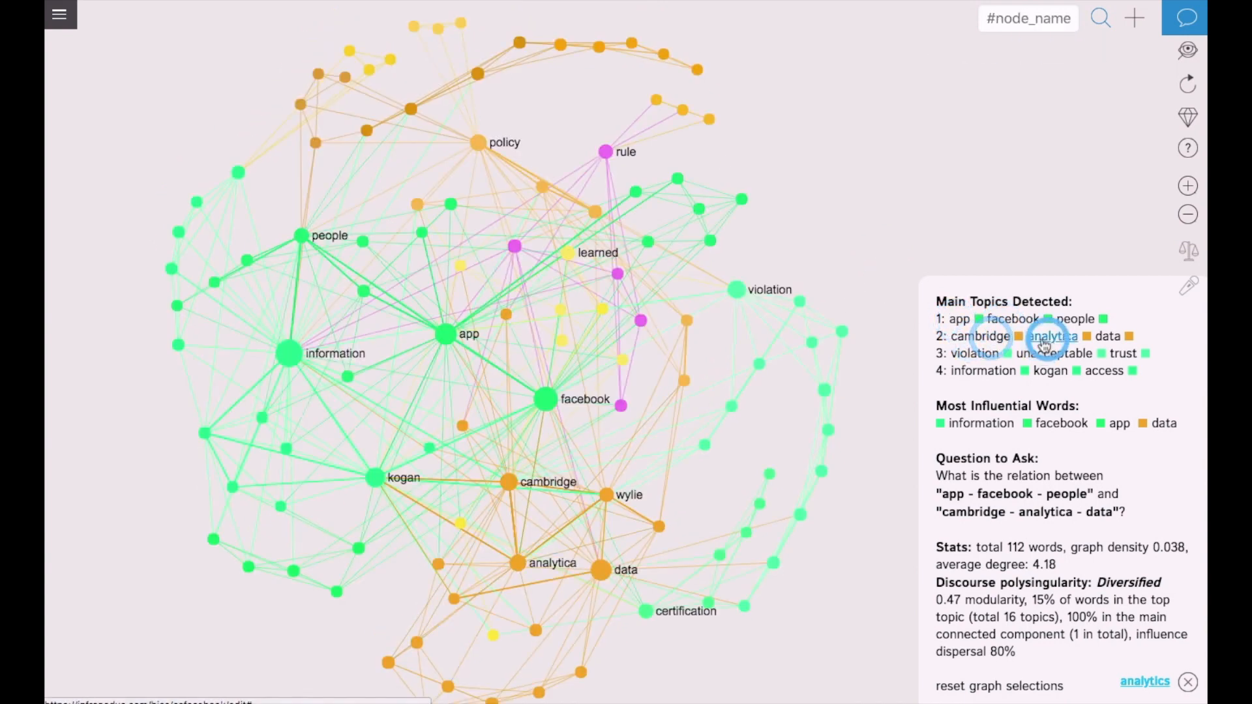
click(973, 353)
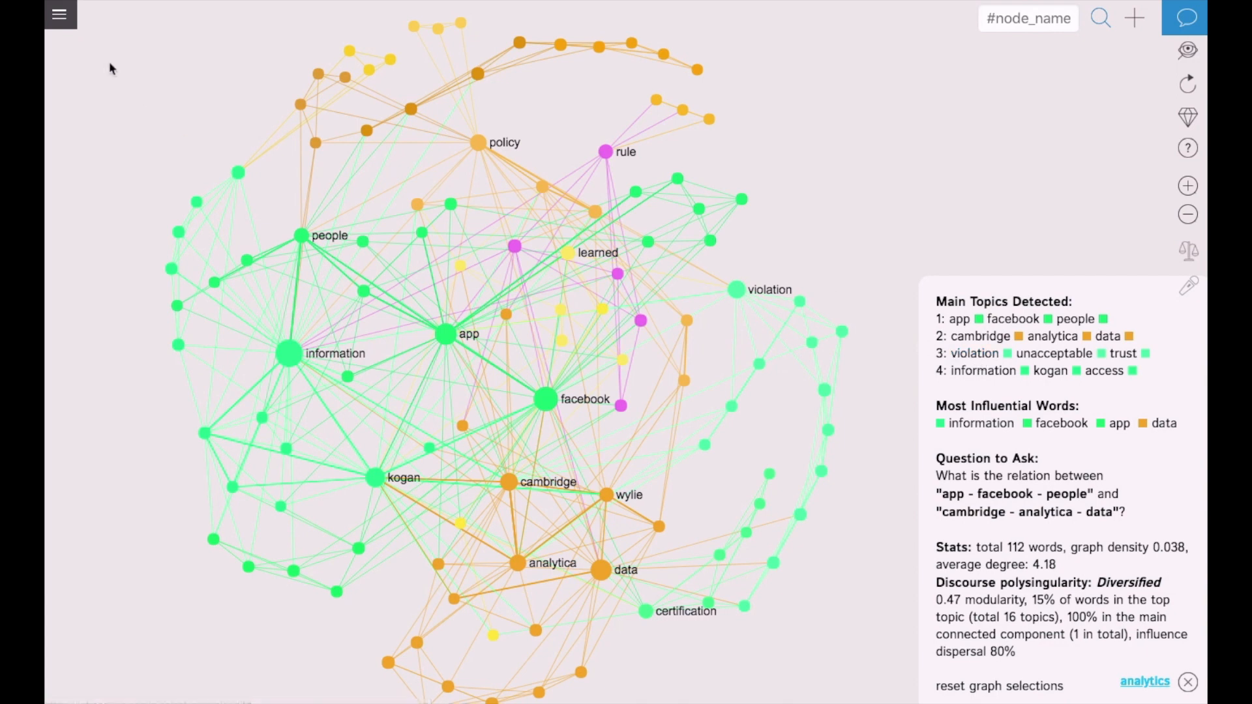
Load another source's 92-word network rated Diversified and inspect the facebook word's connections
click(59, 14)
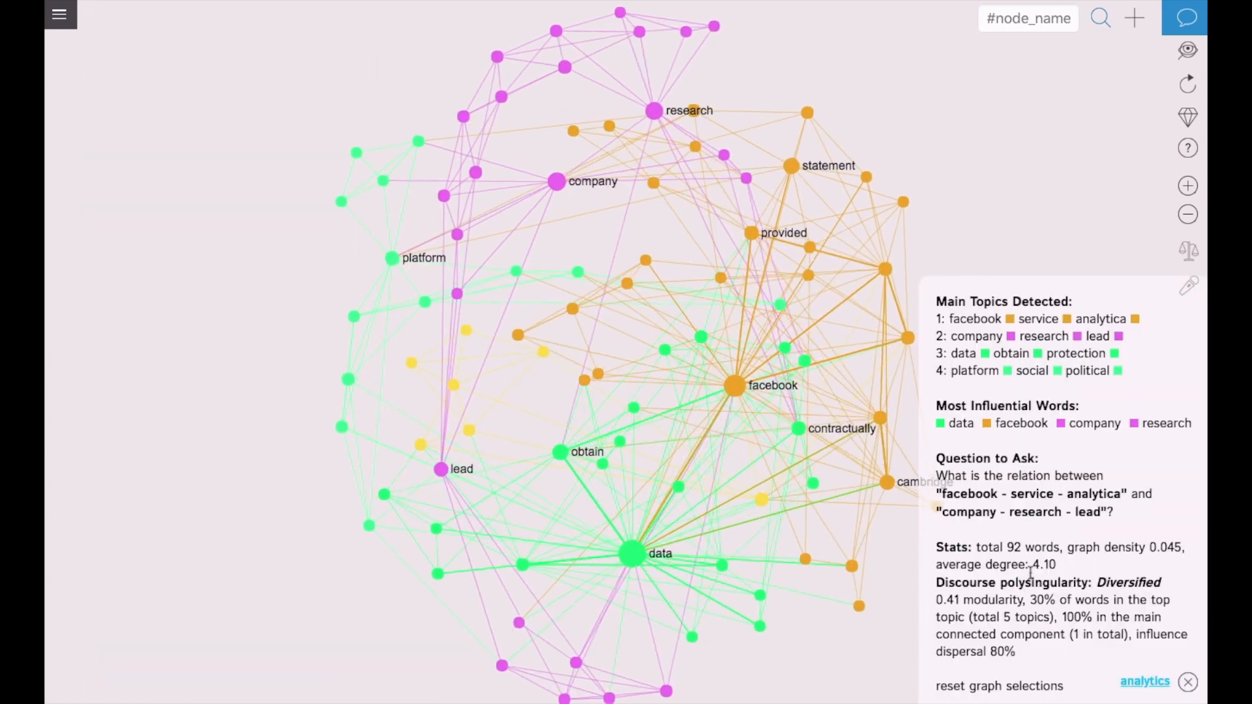
click(633, 553)
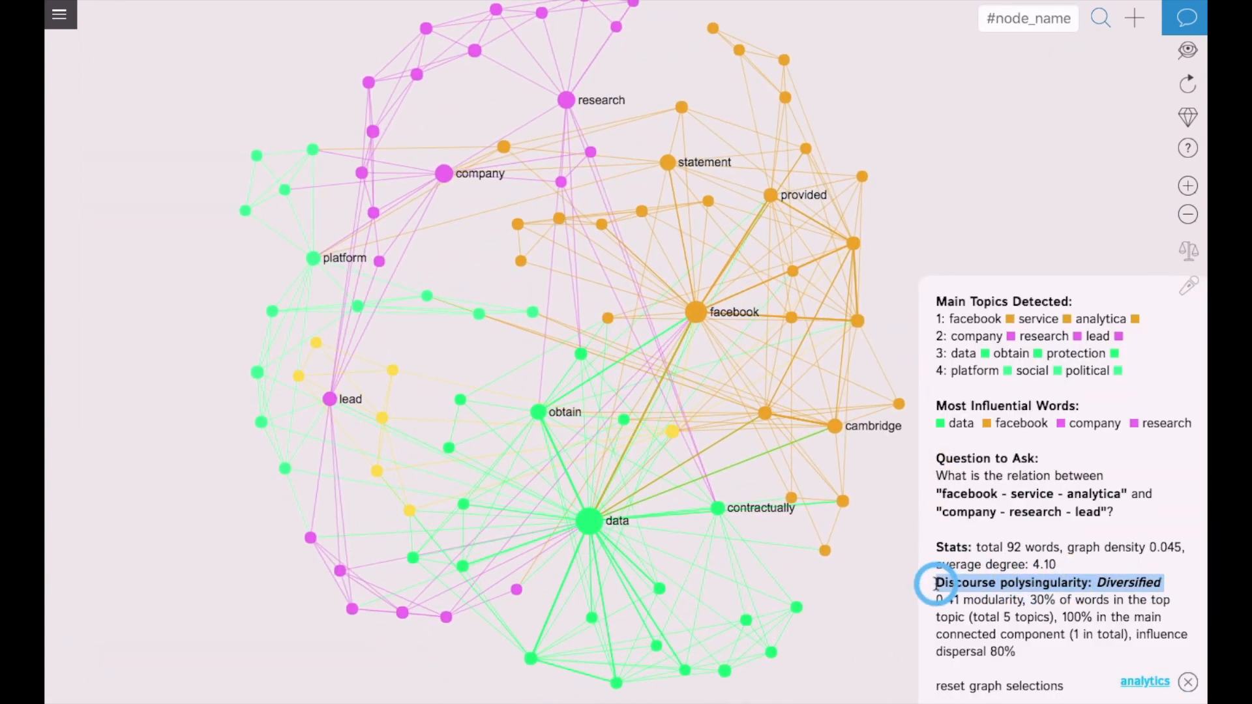
click(976, 318)
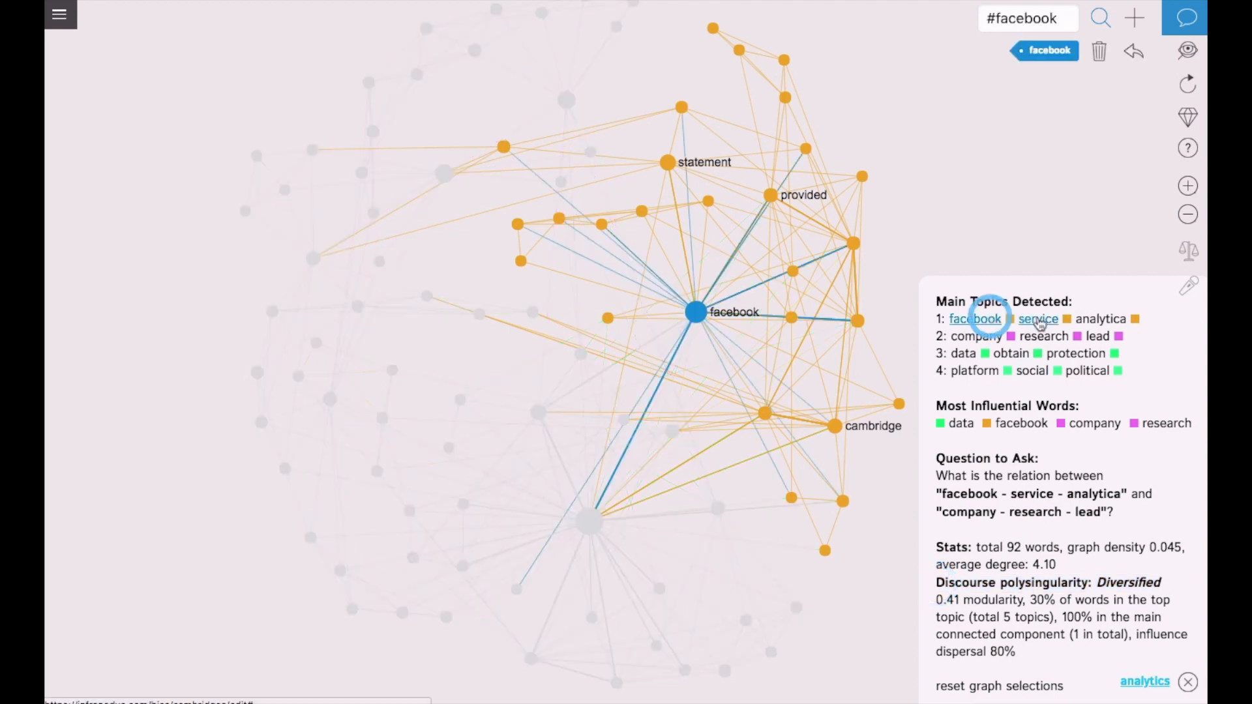
click(1041, 335)
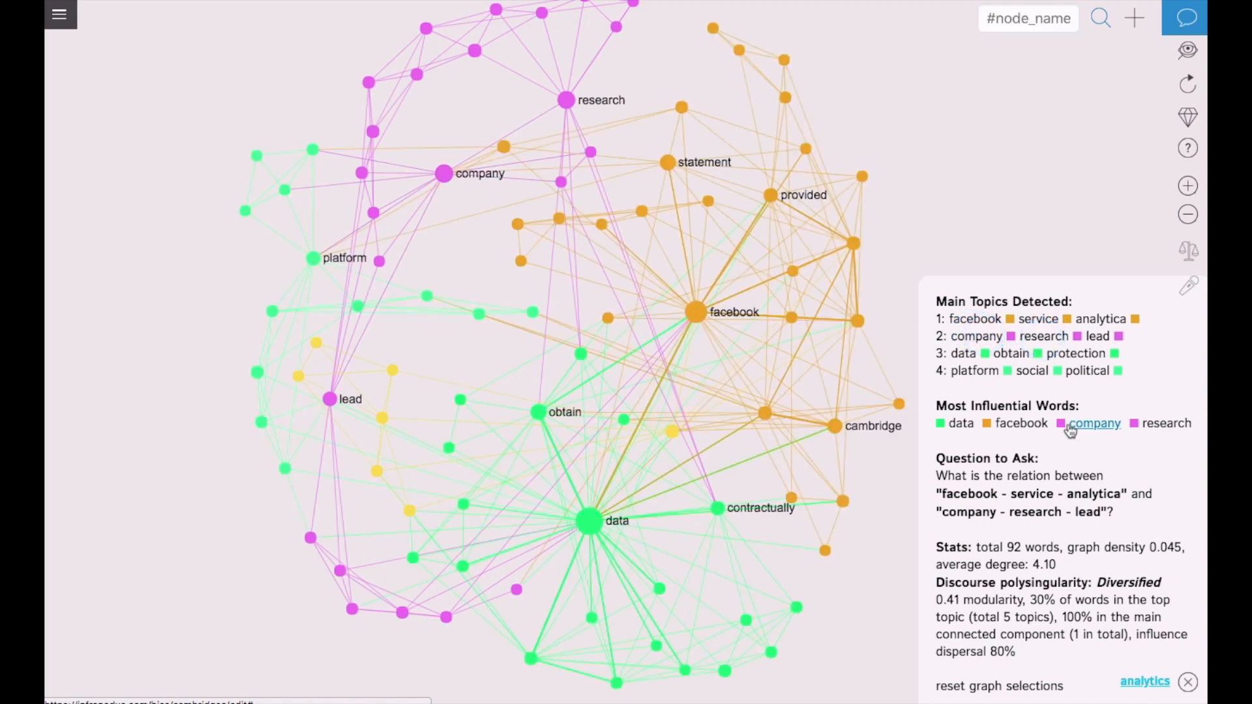
Load a third source's 149-word text network and highlight its Focused polysingularity rating
click(59, 14)
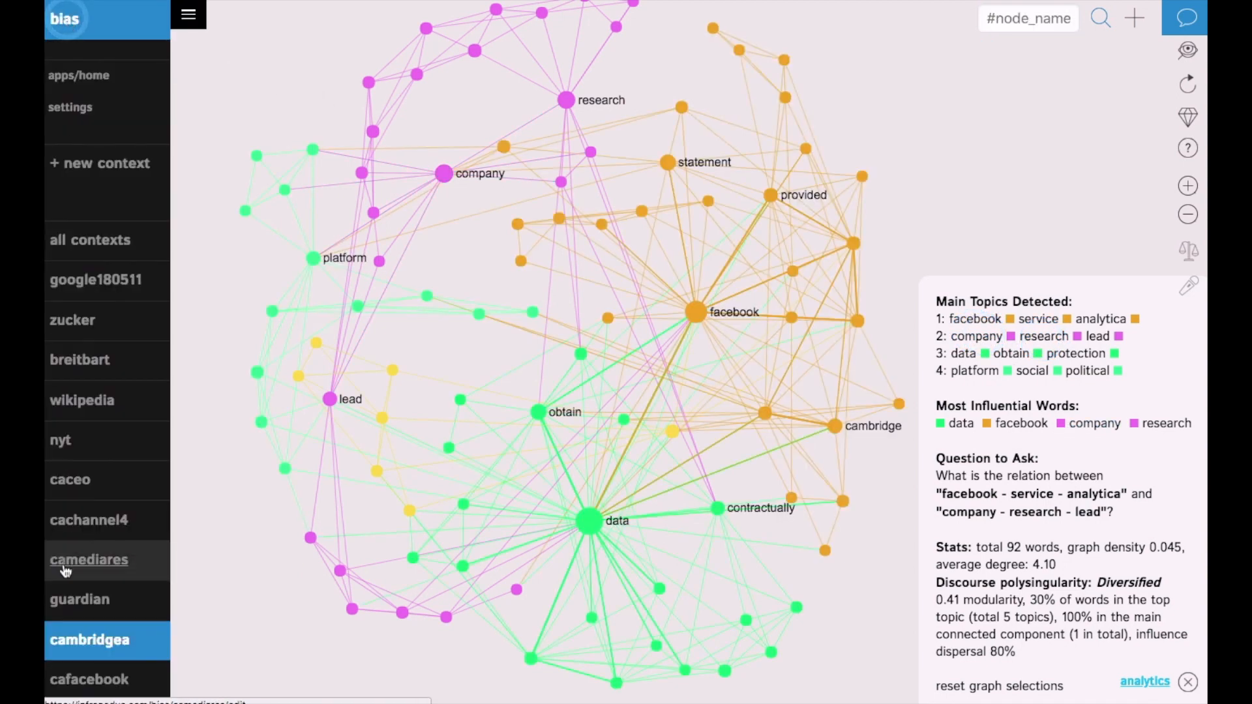
click(90, 559)
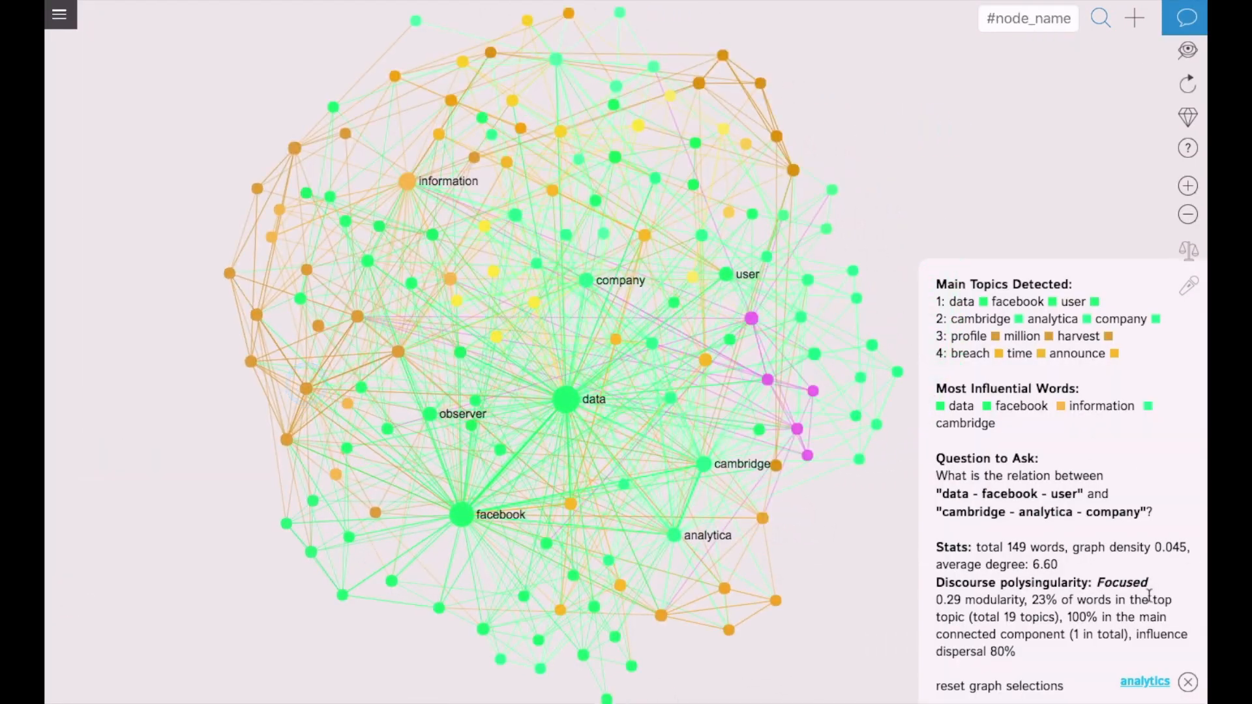
triple_click(1040, 582)
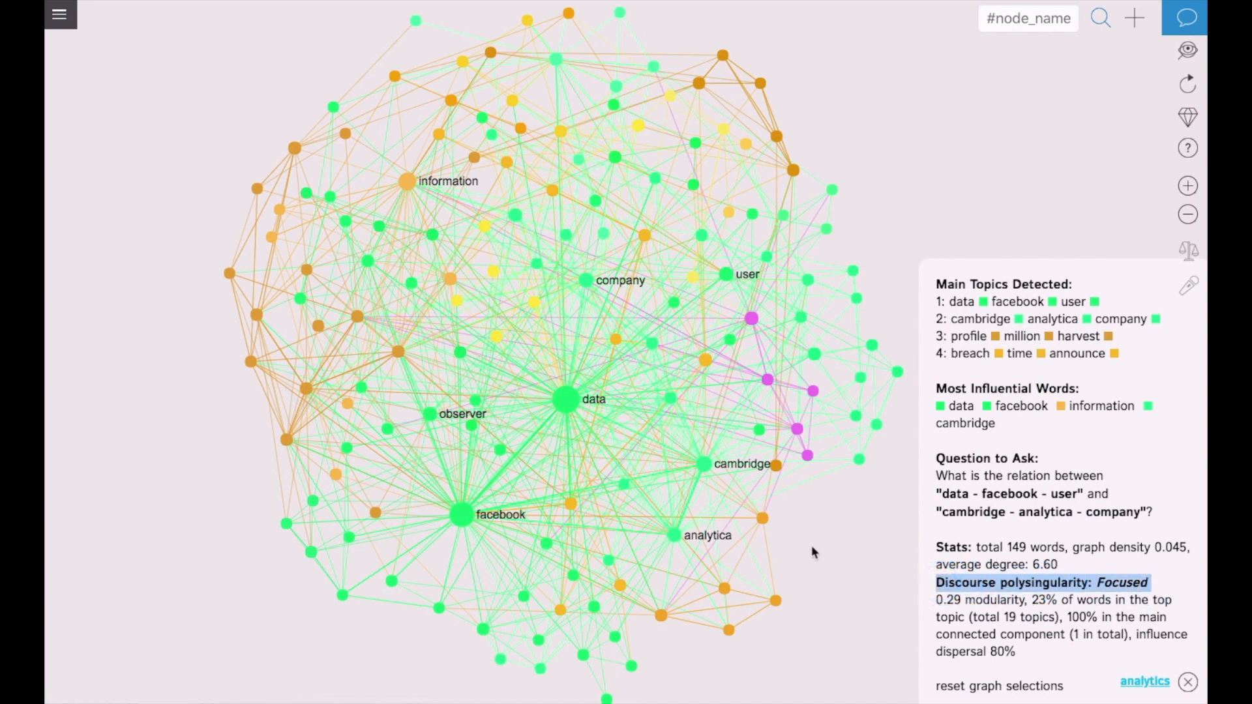
mouse_move(958, 328)
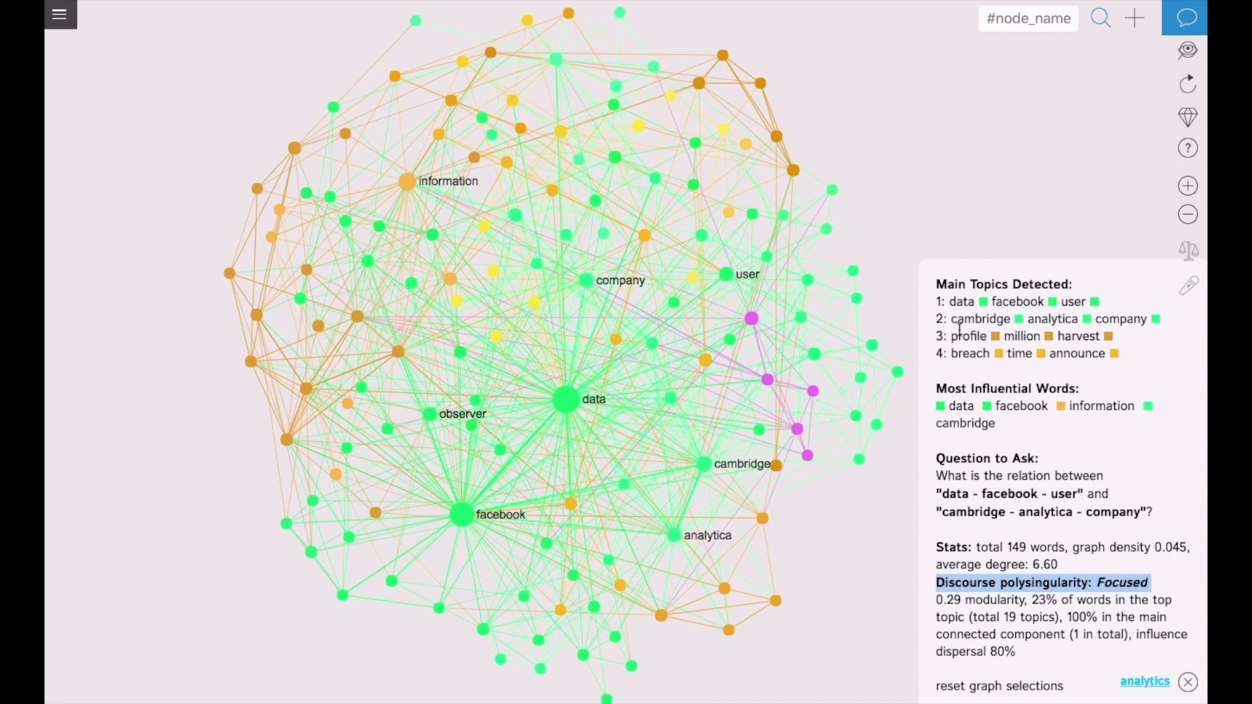
Highlight profile, million, data and facebook connections, then reset the full graph
click(1019, 335)
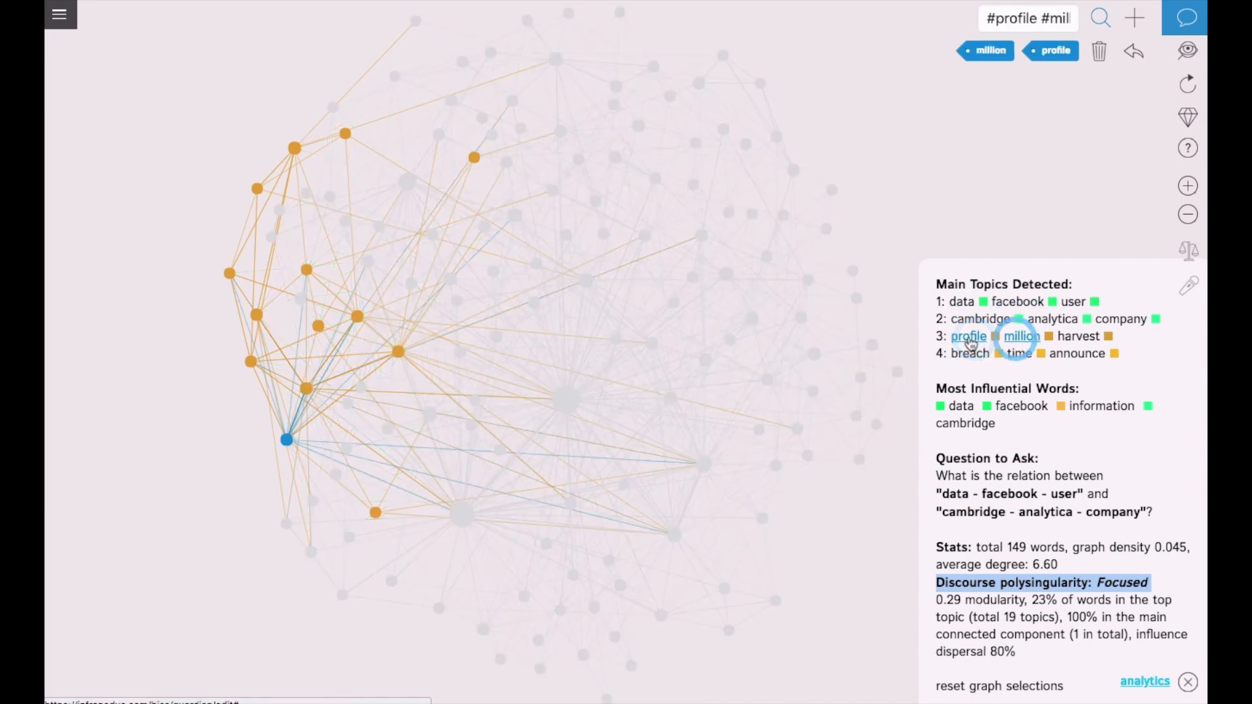
click(981, 318)
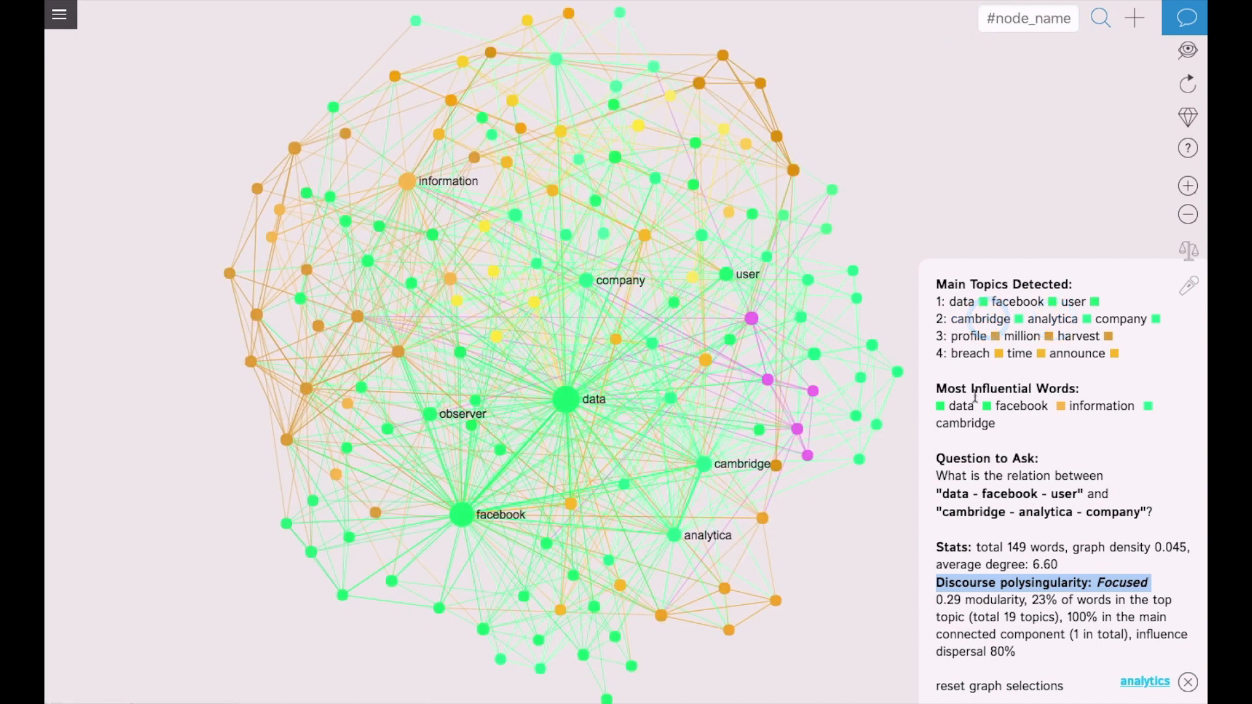
click(1020, 405)
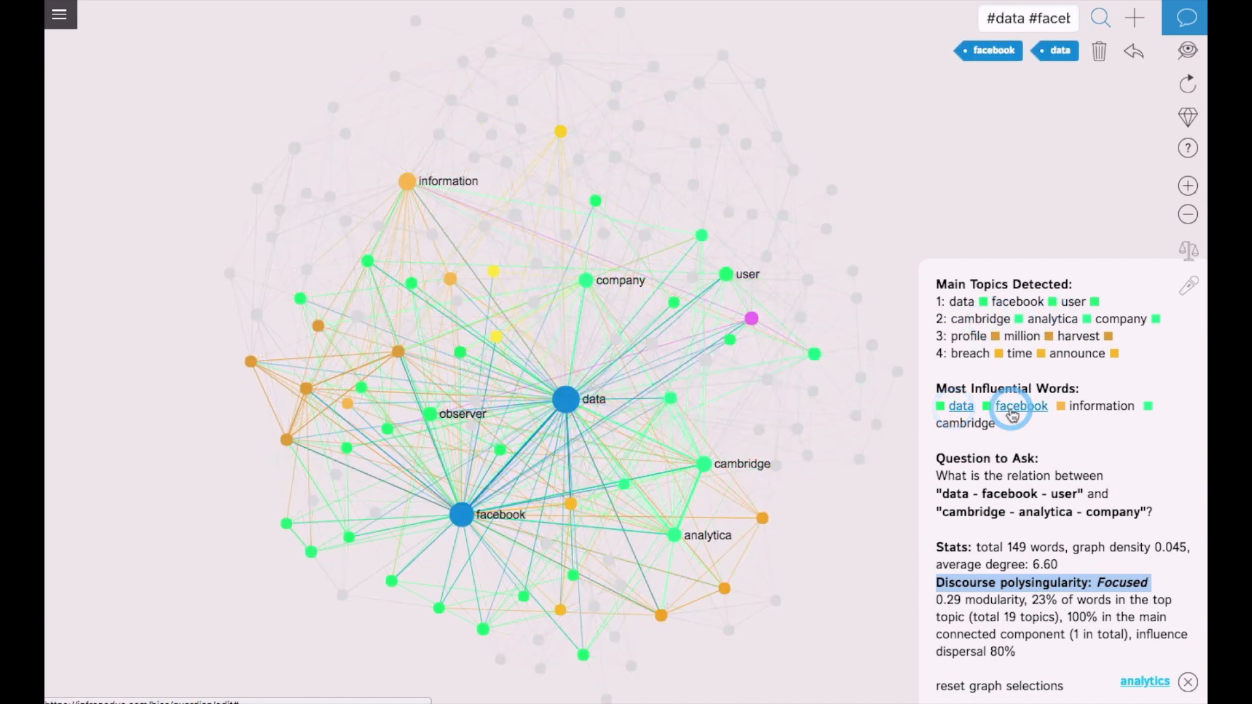
mouse_move(727, 406)
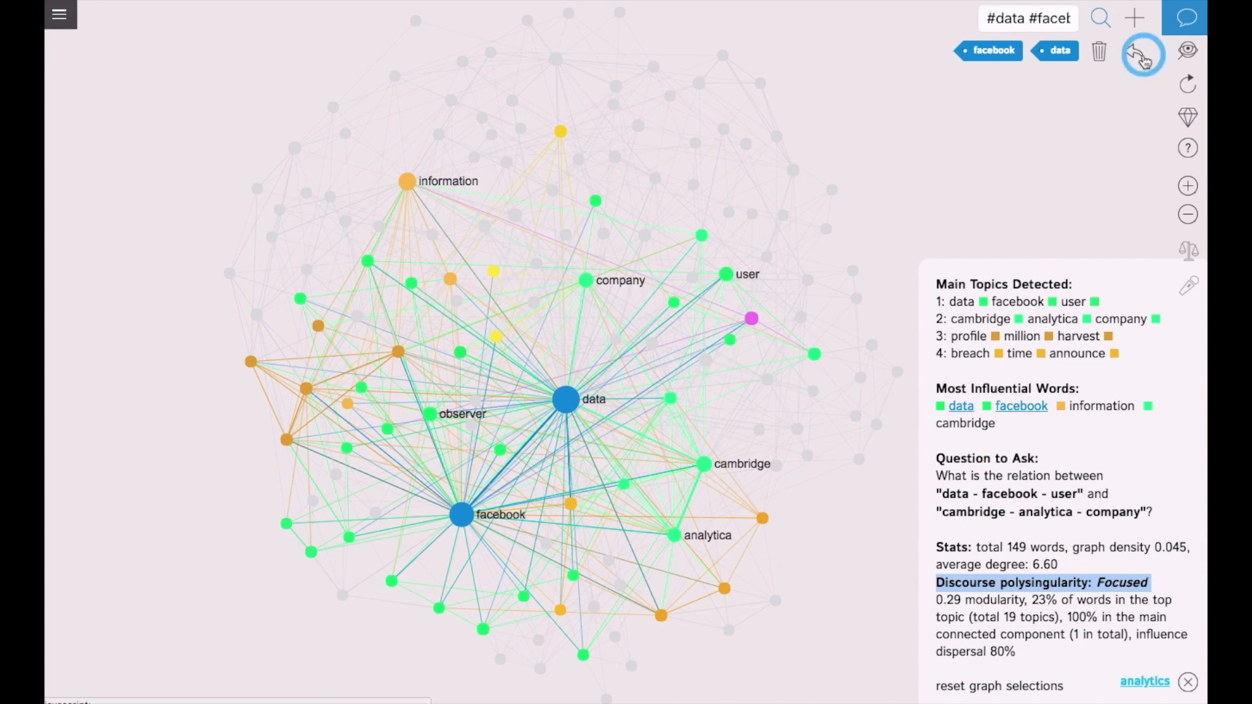
click(1143, 55)
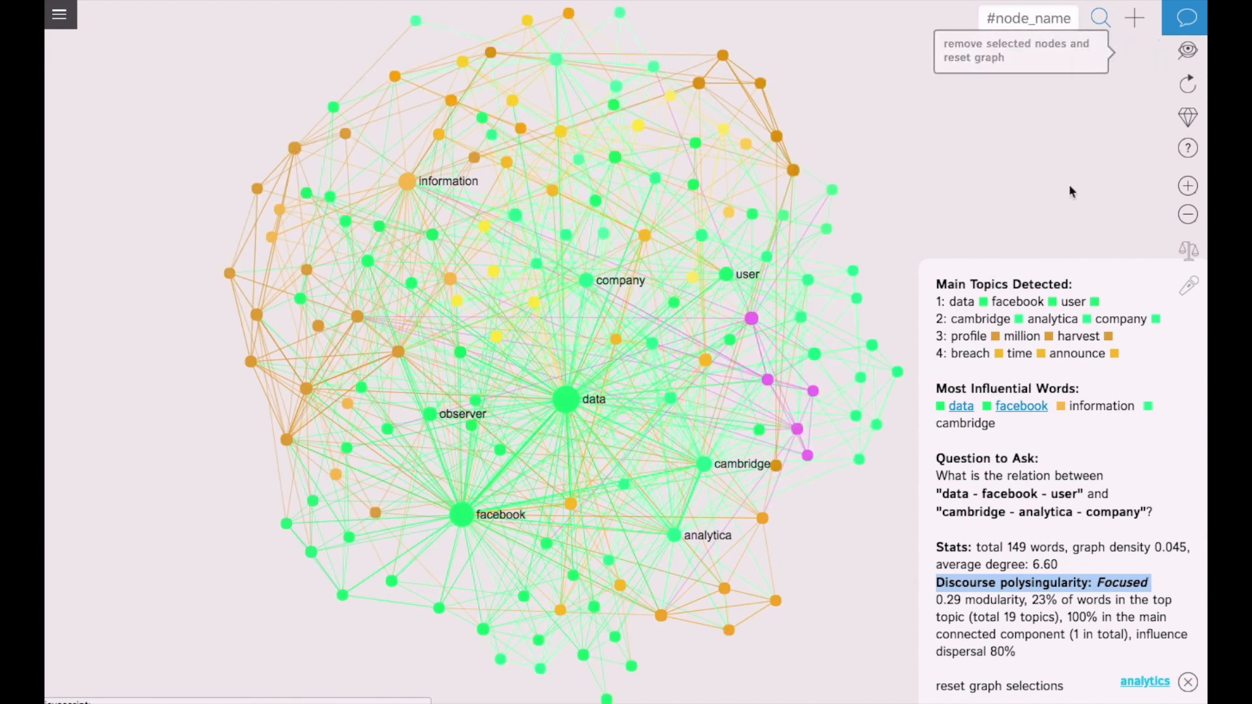
click(59, 14)
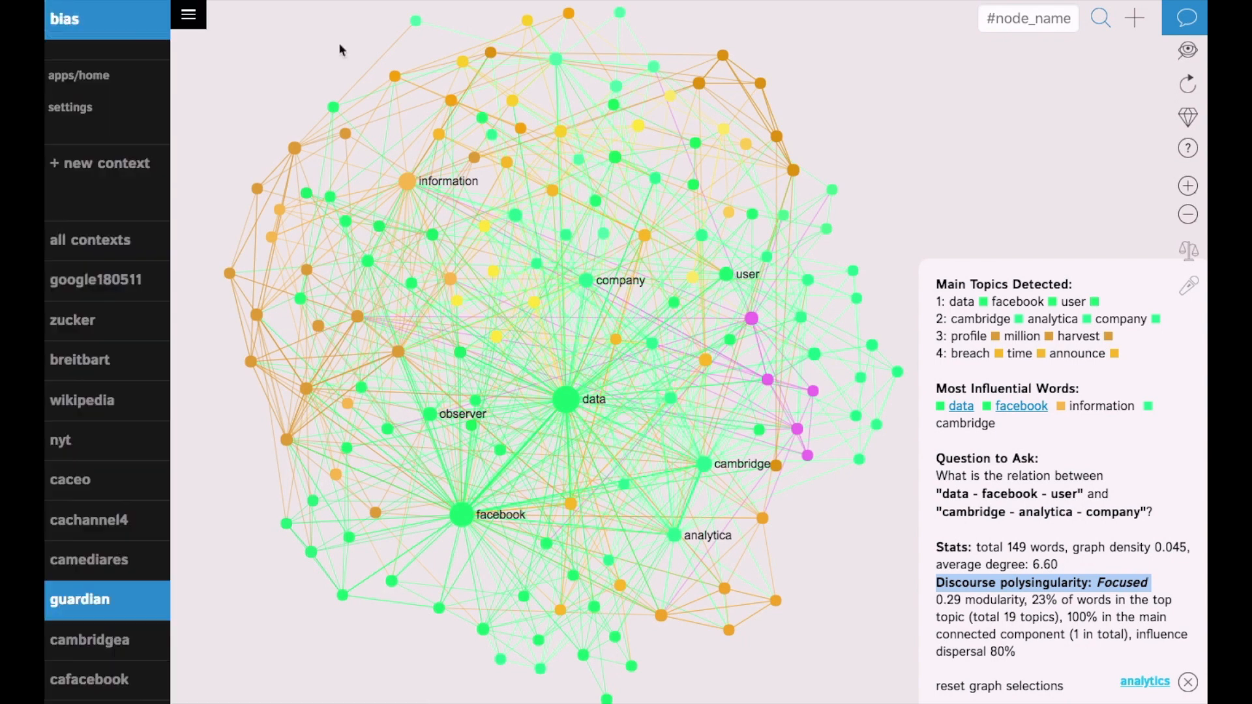
Load the google180511 network rated Biased and highlight the facebook and data topic words
click(95, 279)
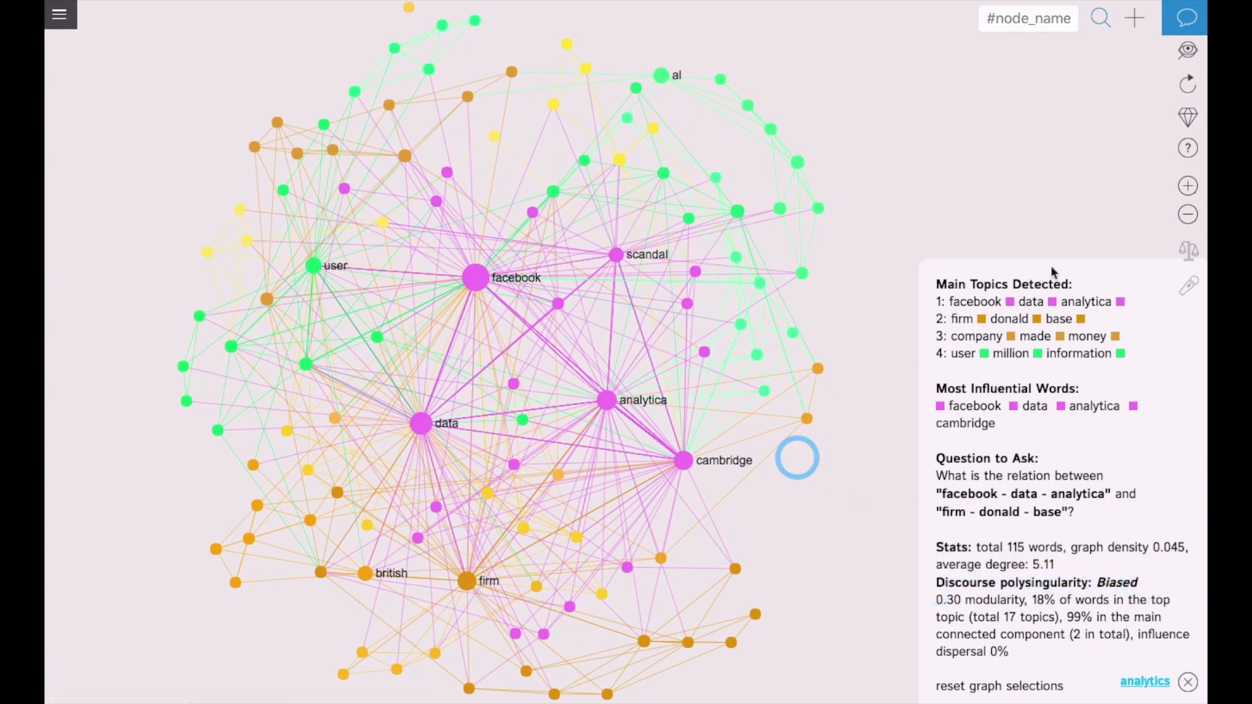
click(1031, 302)
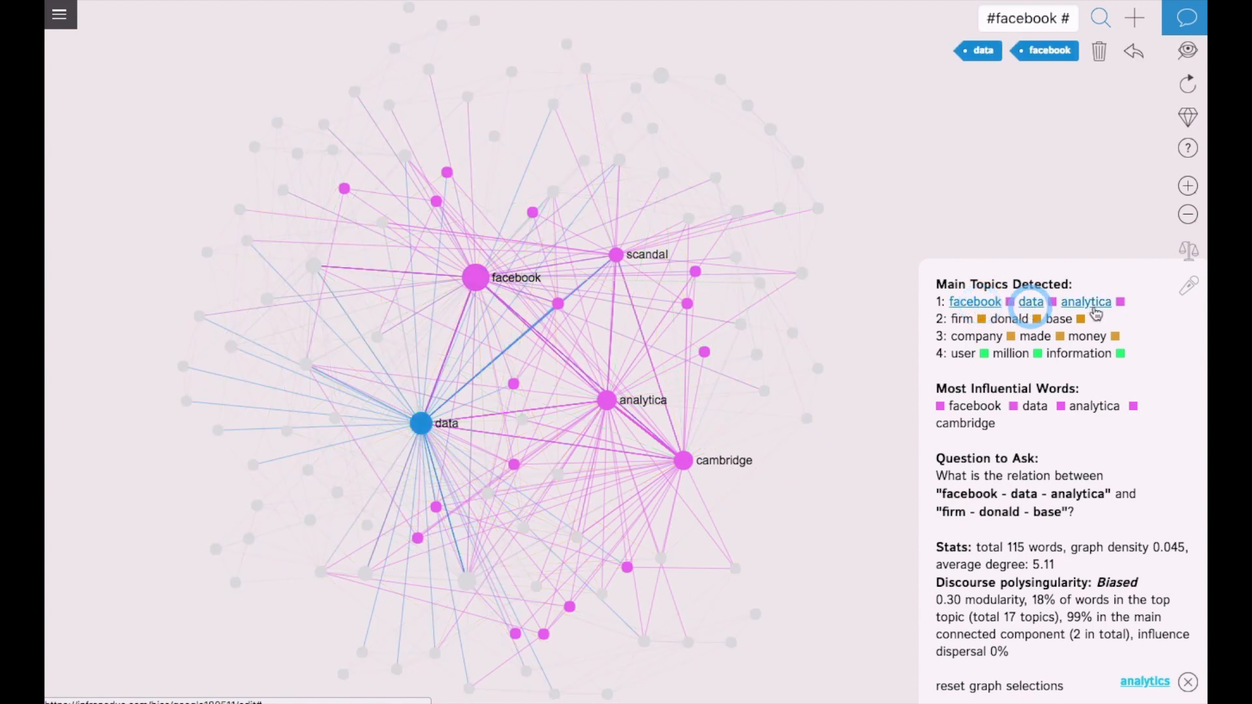
click(1085, 301)
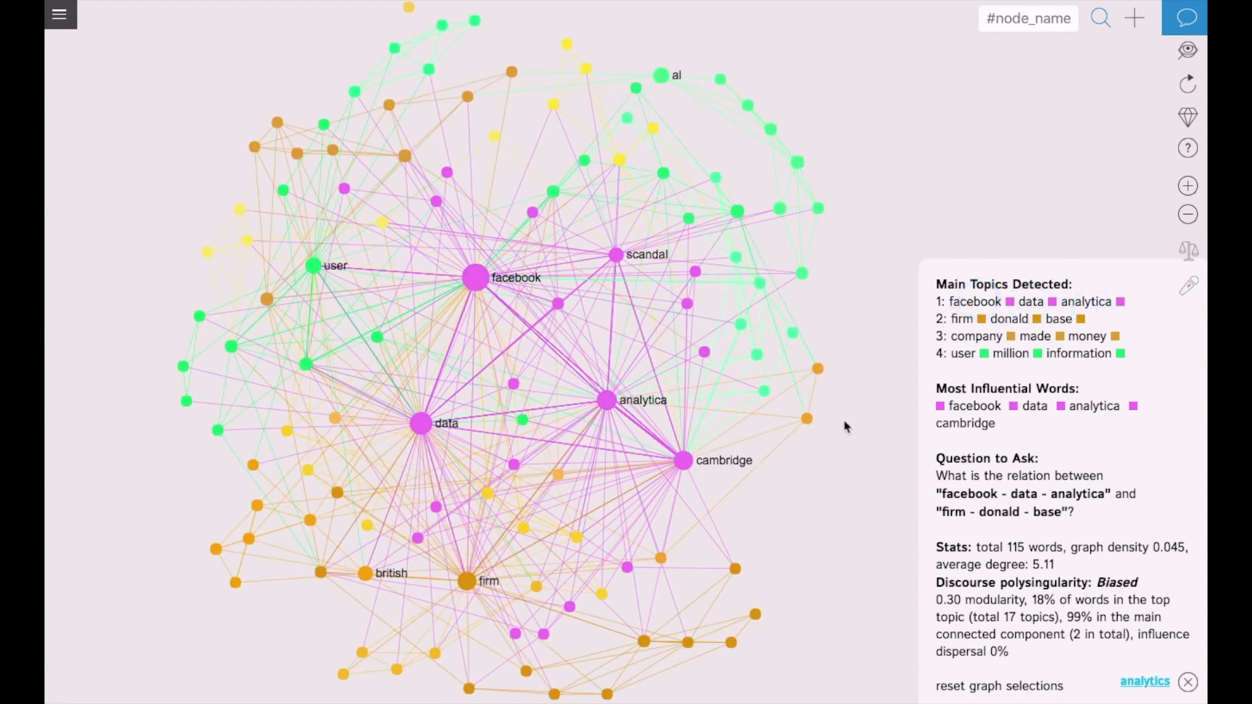
Select the facebook, cambridge, data and scandal nodes to show their shared links
click(475, 277)
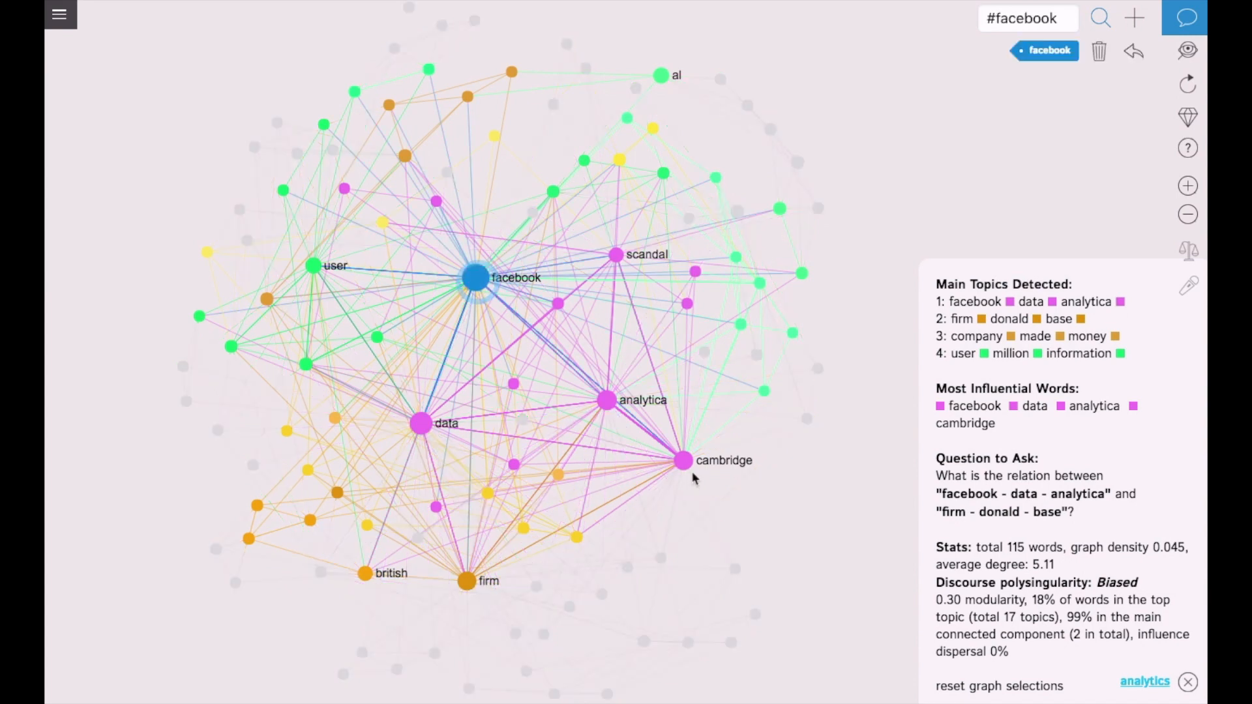
click(682, 461)
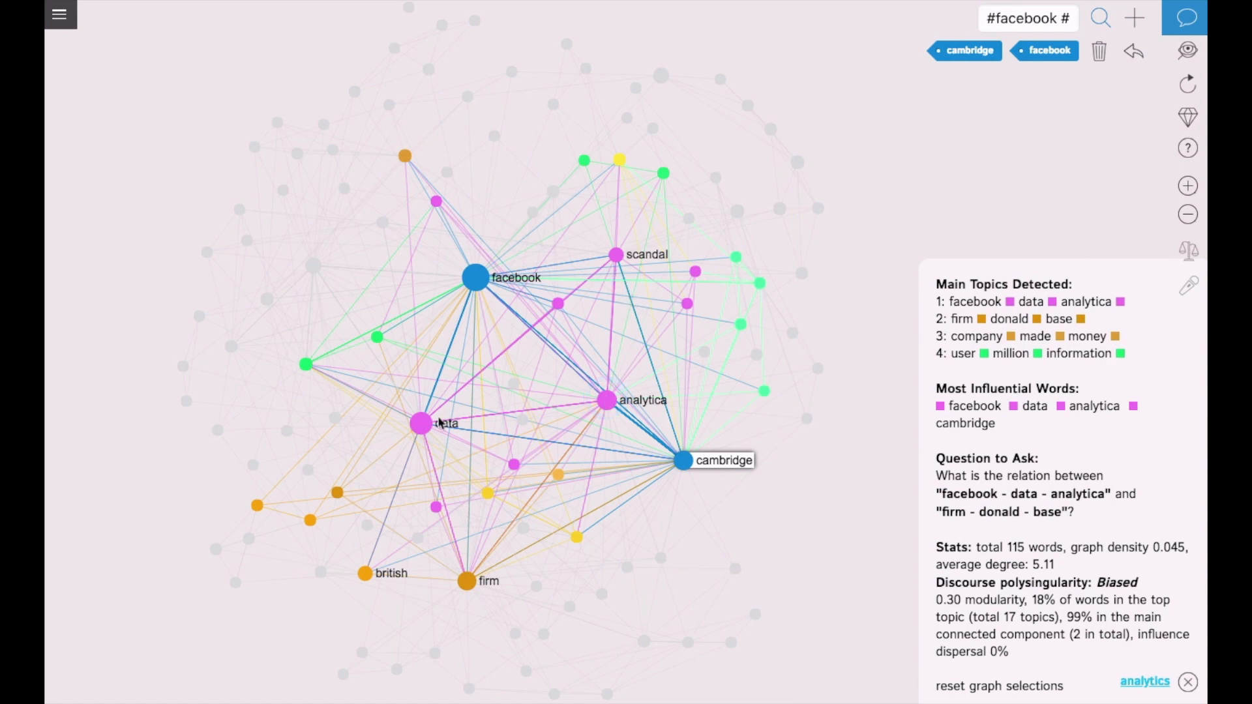
mouse_move(429, 429)
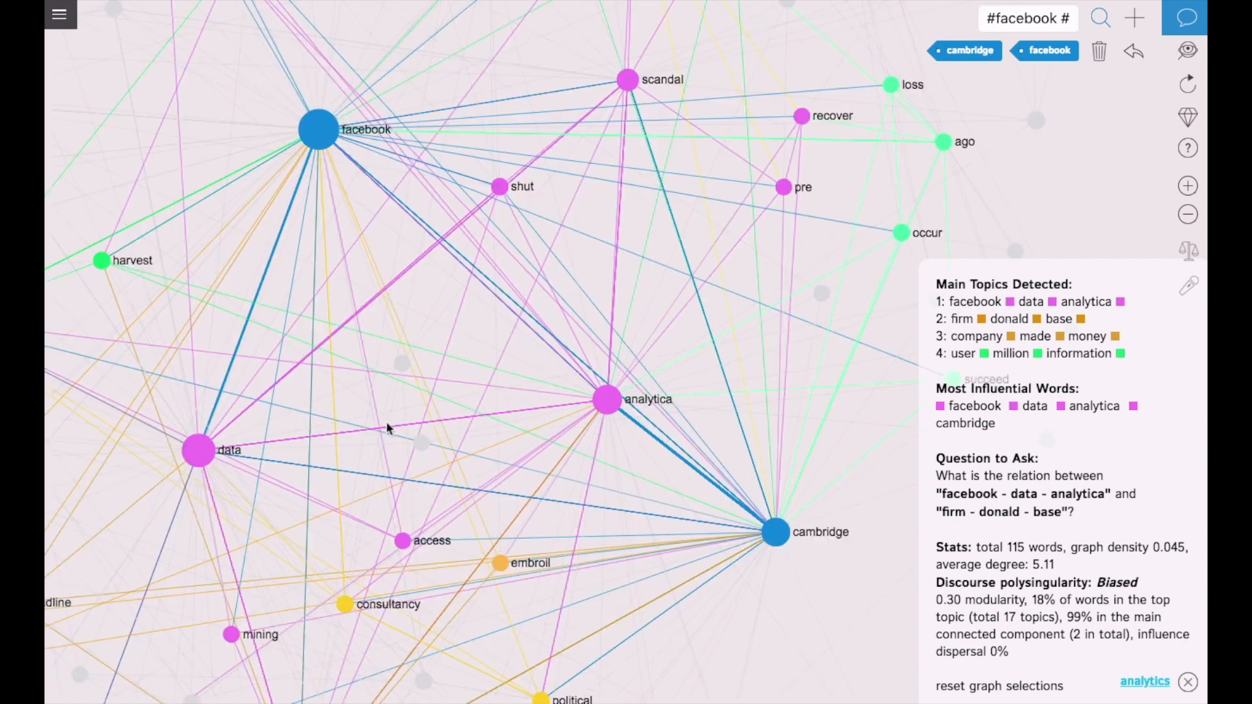
click(198, 450)
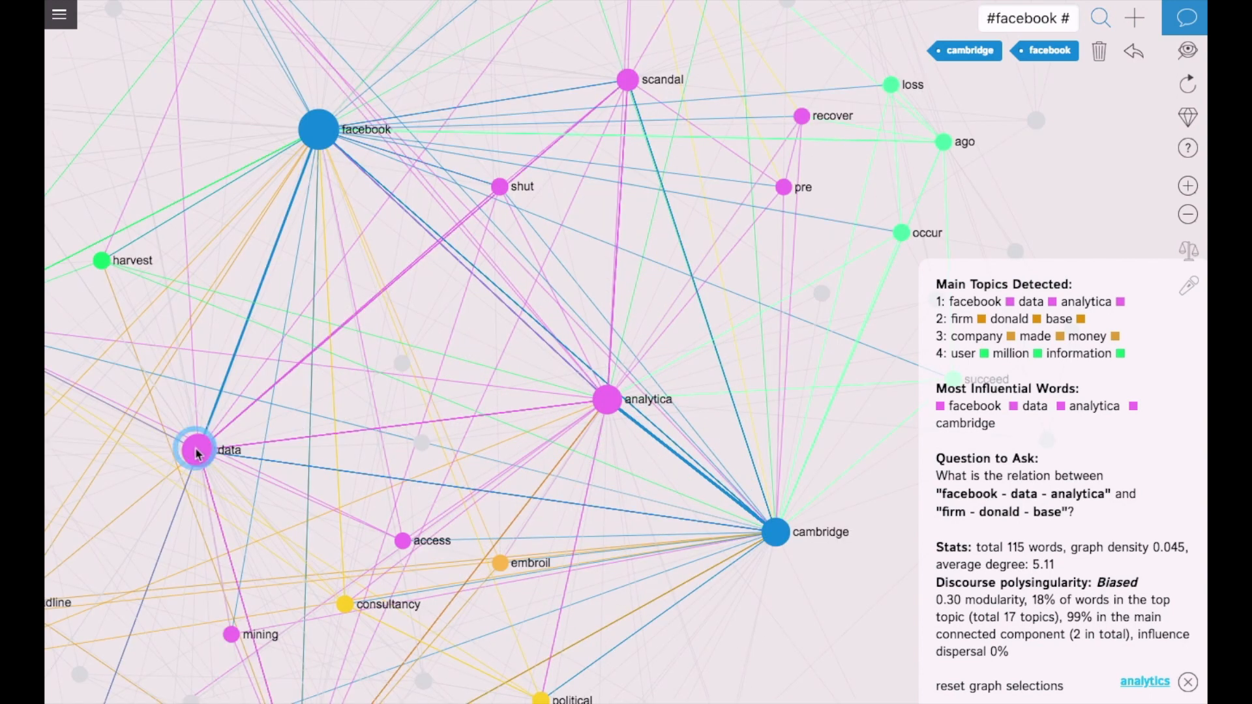
click(197, 450)
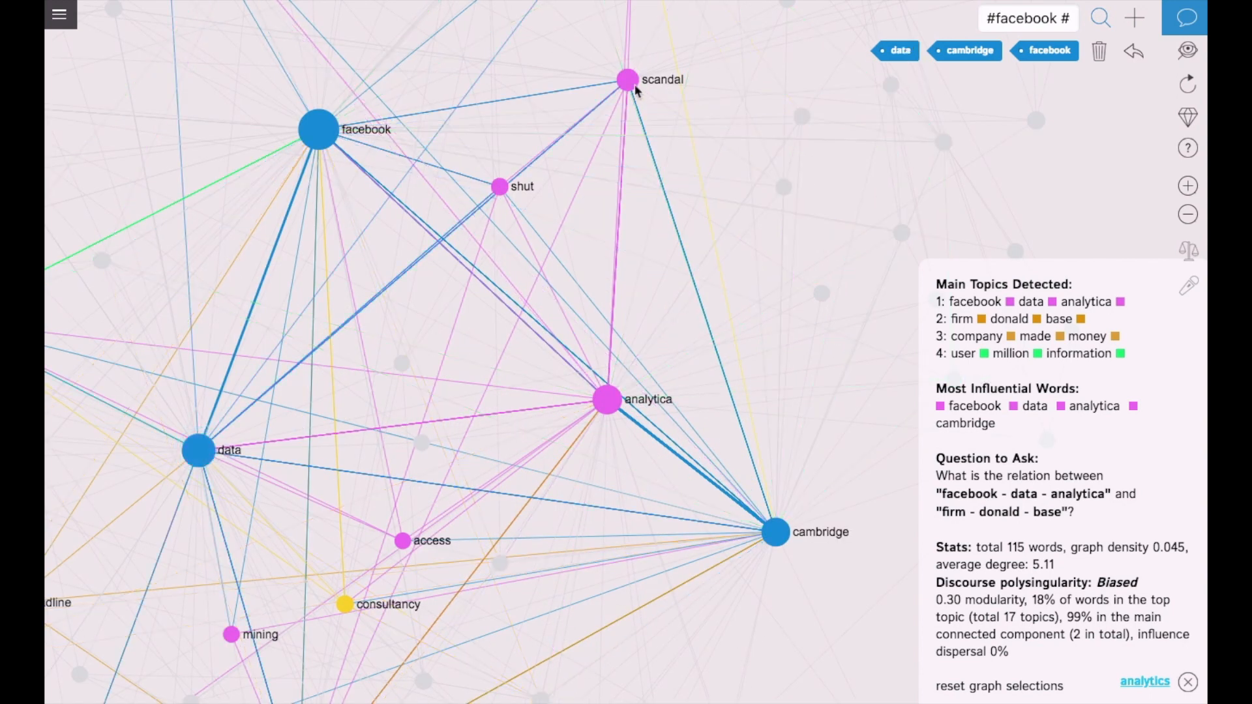
click(627, 80)
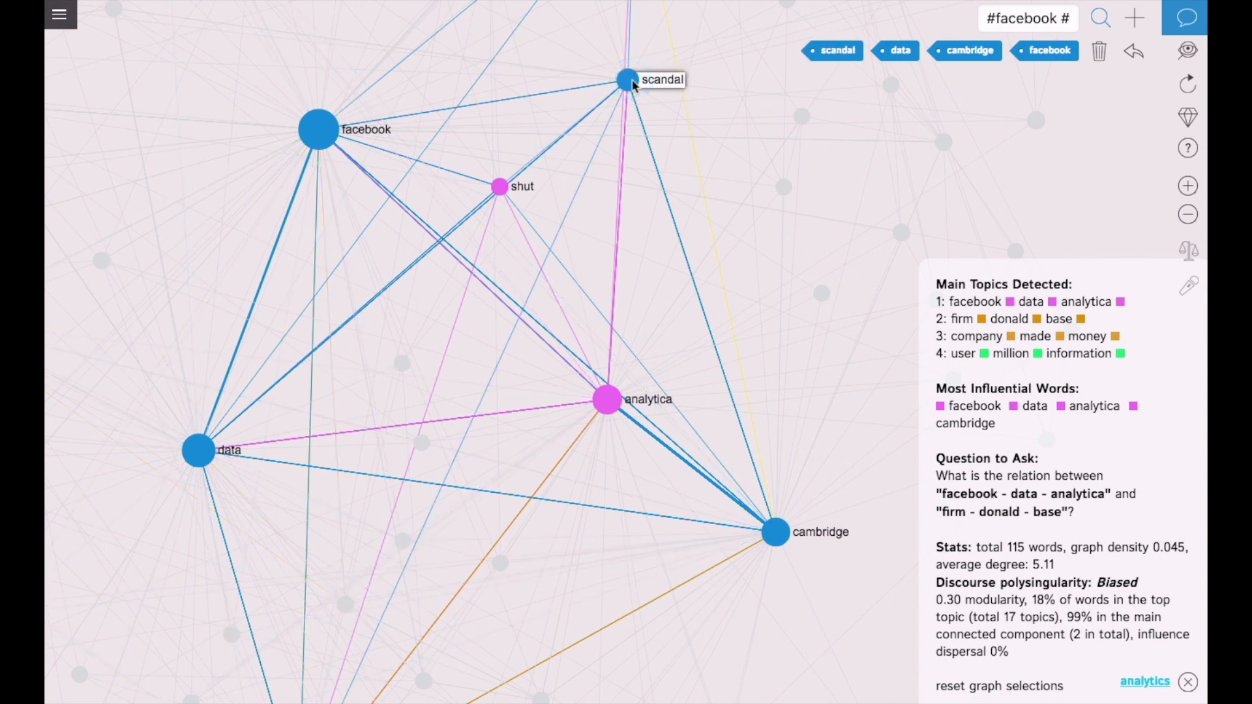